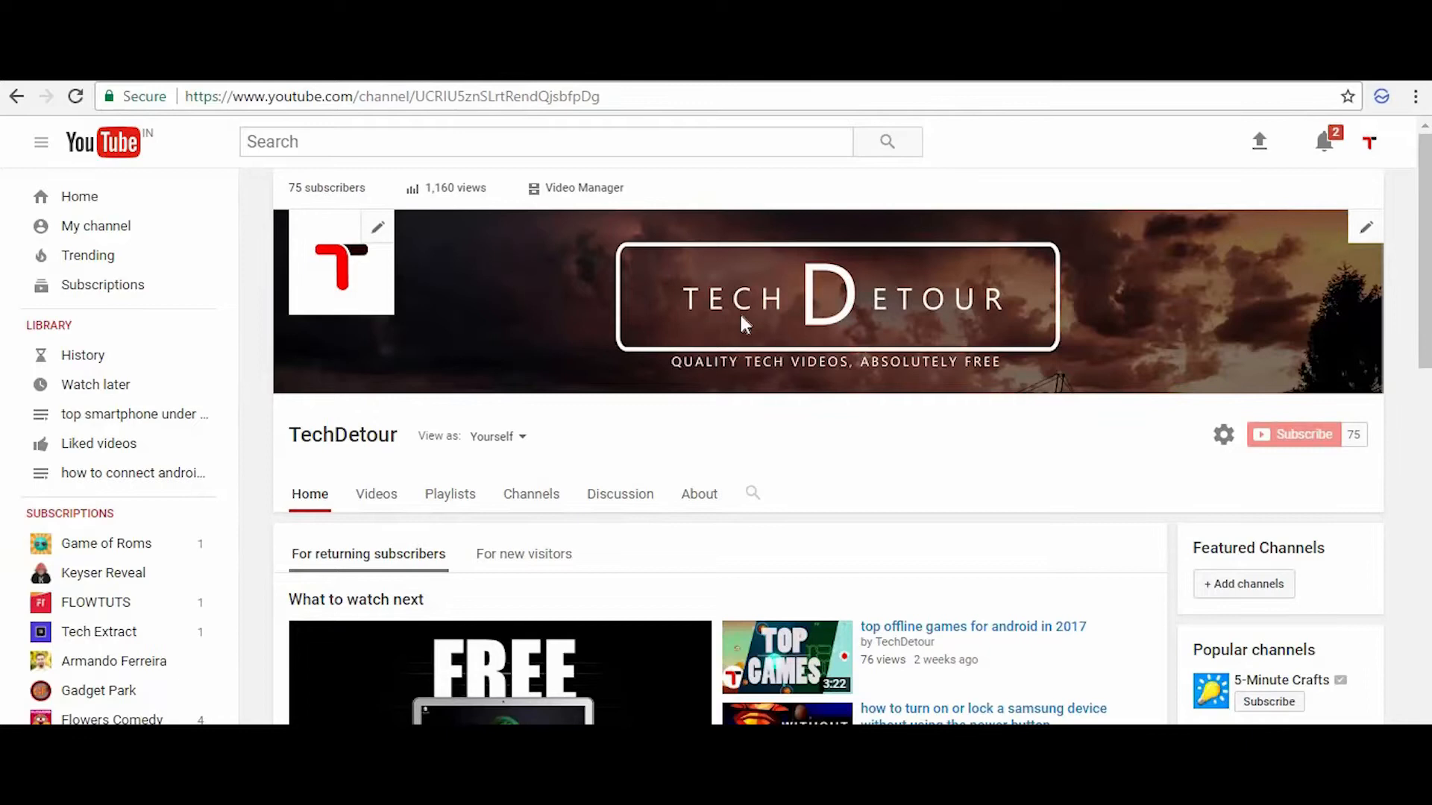
{"action": "mouse_move", "coordinate": [703, 291]}
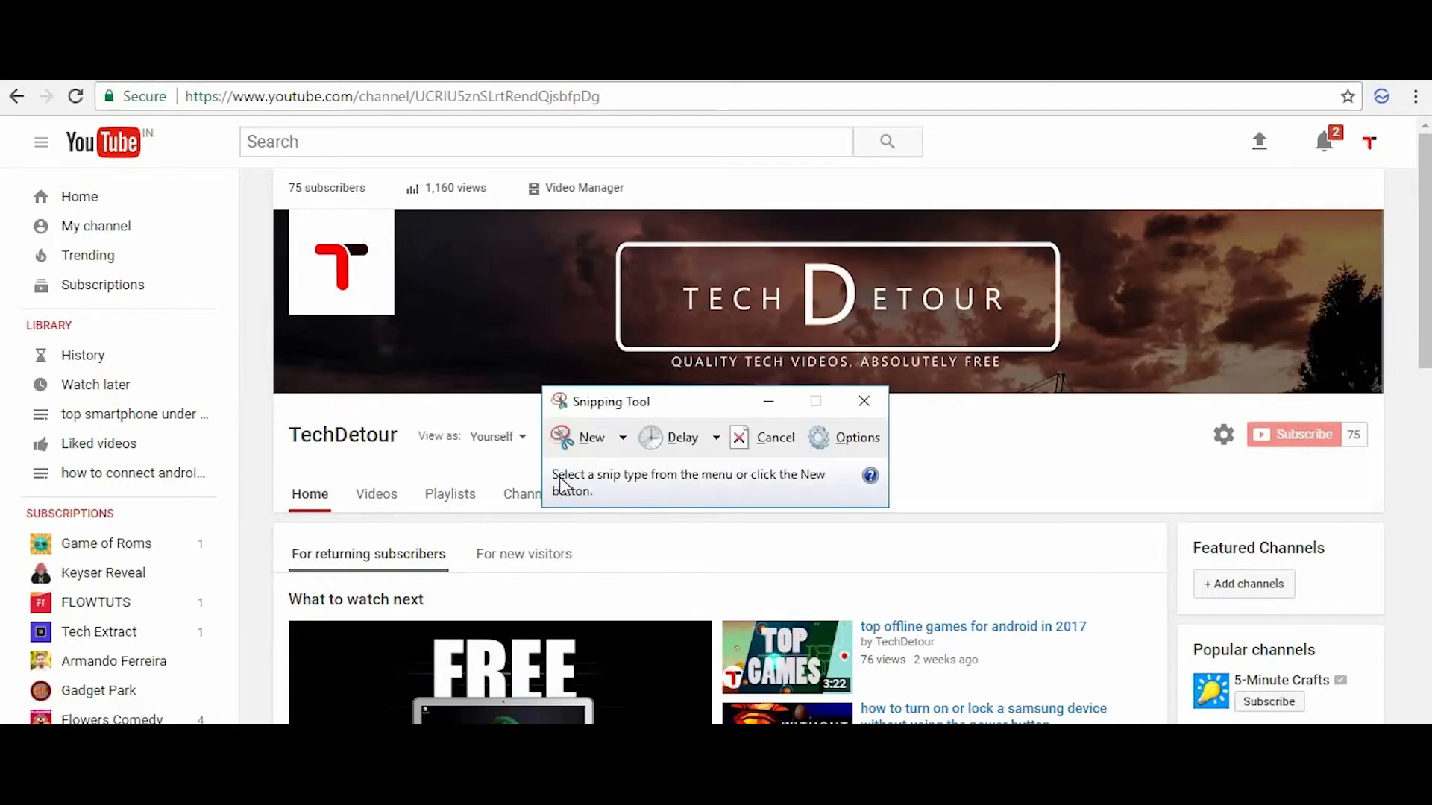
{"action": "left_click", "coordinate": [590, 437]}
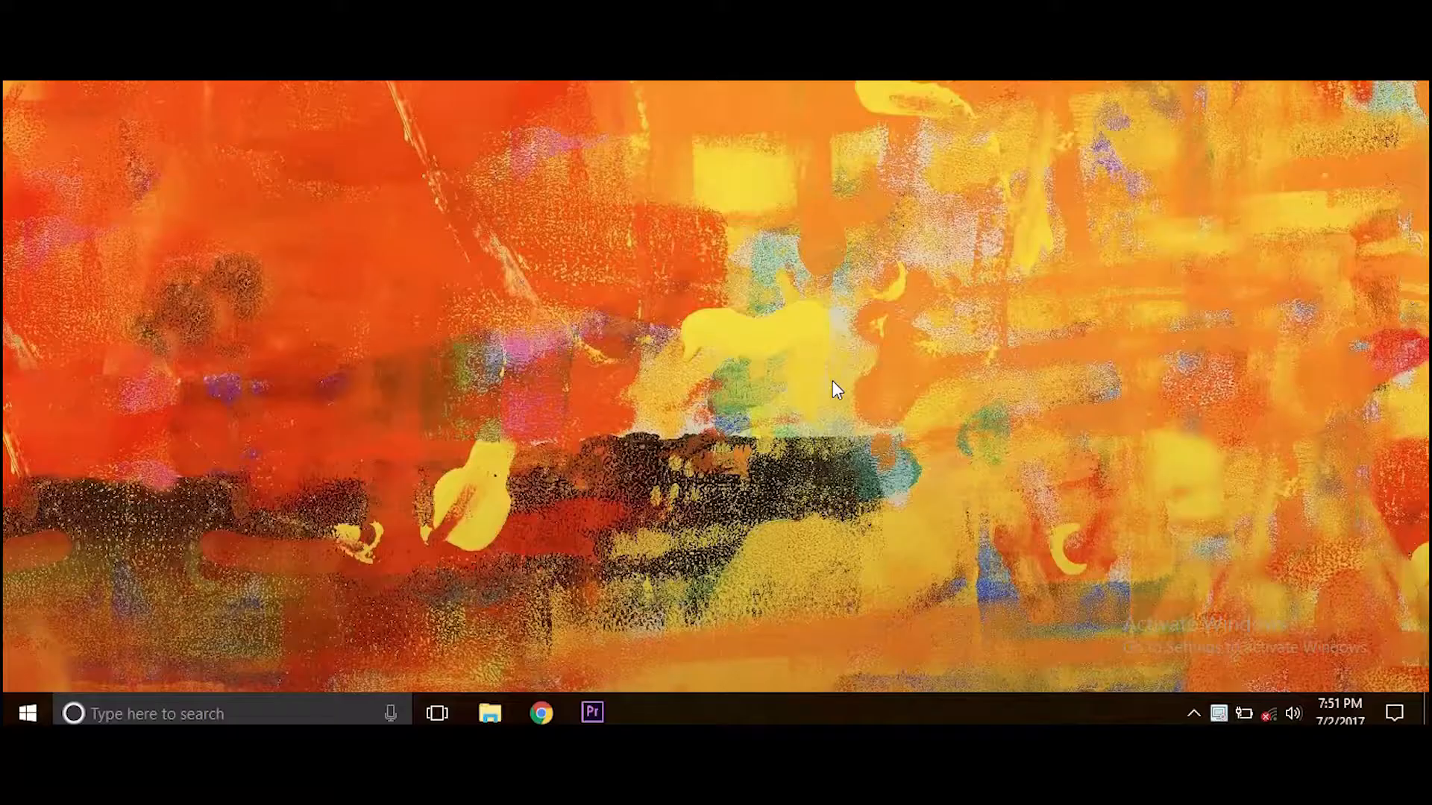
{"action": "mouse_move", "coordinate": [786, 456]}
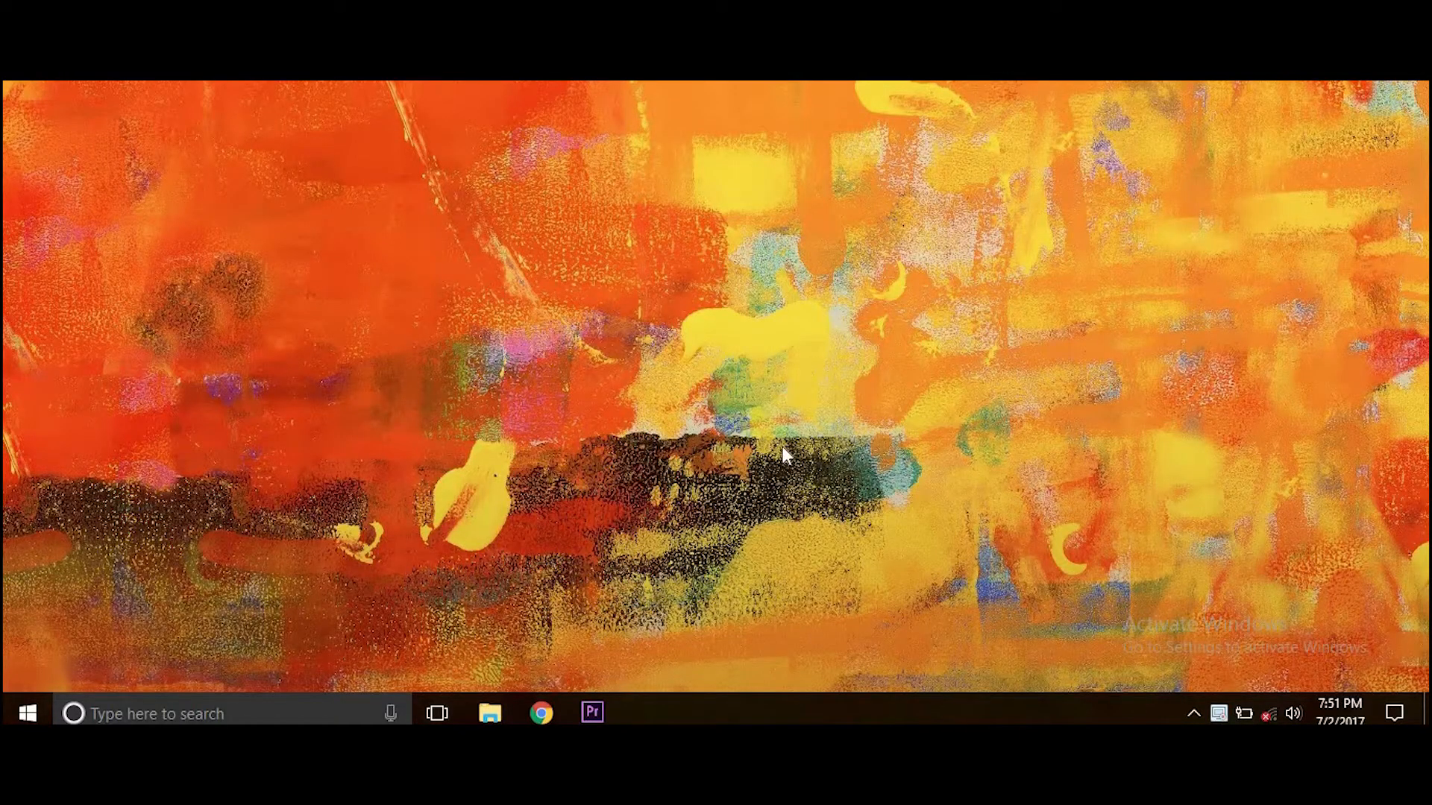
{"action": "mouse_move", "coordinate": [775, 394]}
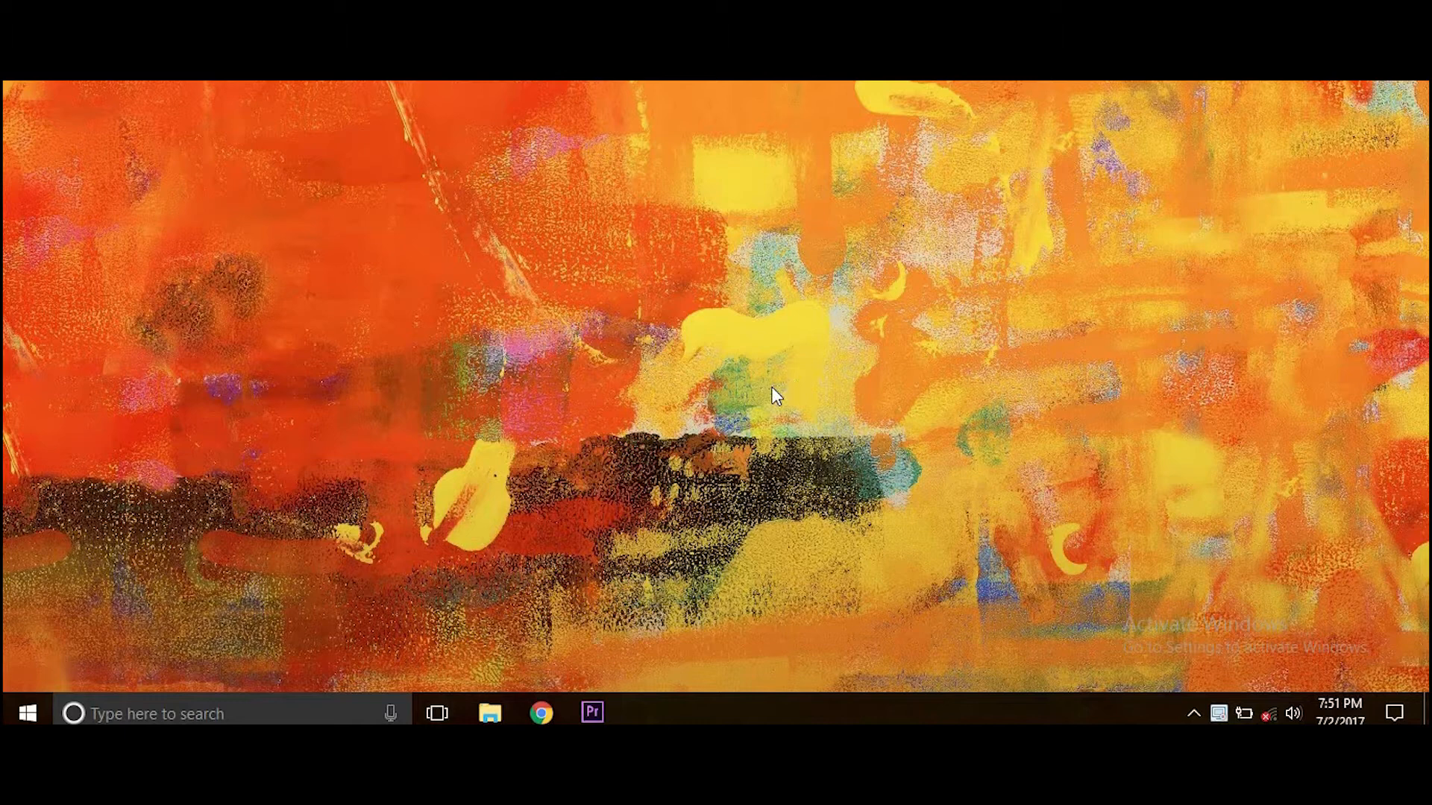
{"action": "mouse_move", "coordinate": [677, 404]}
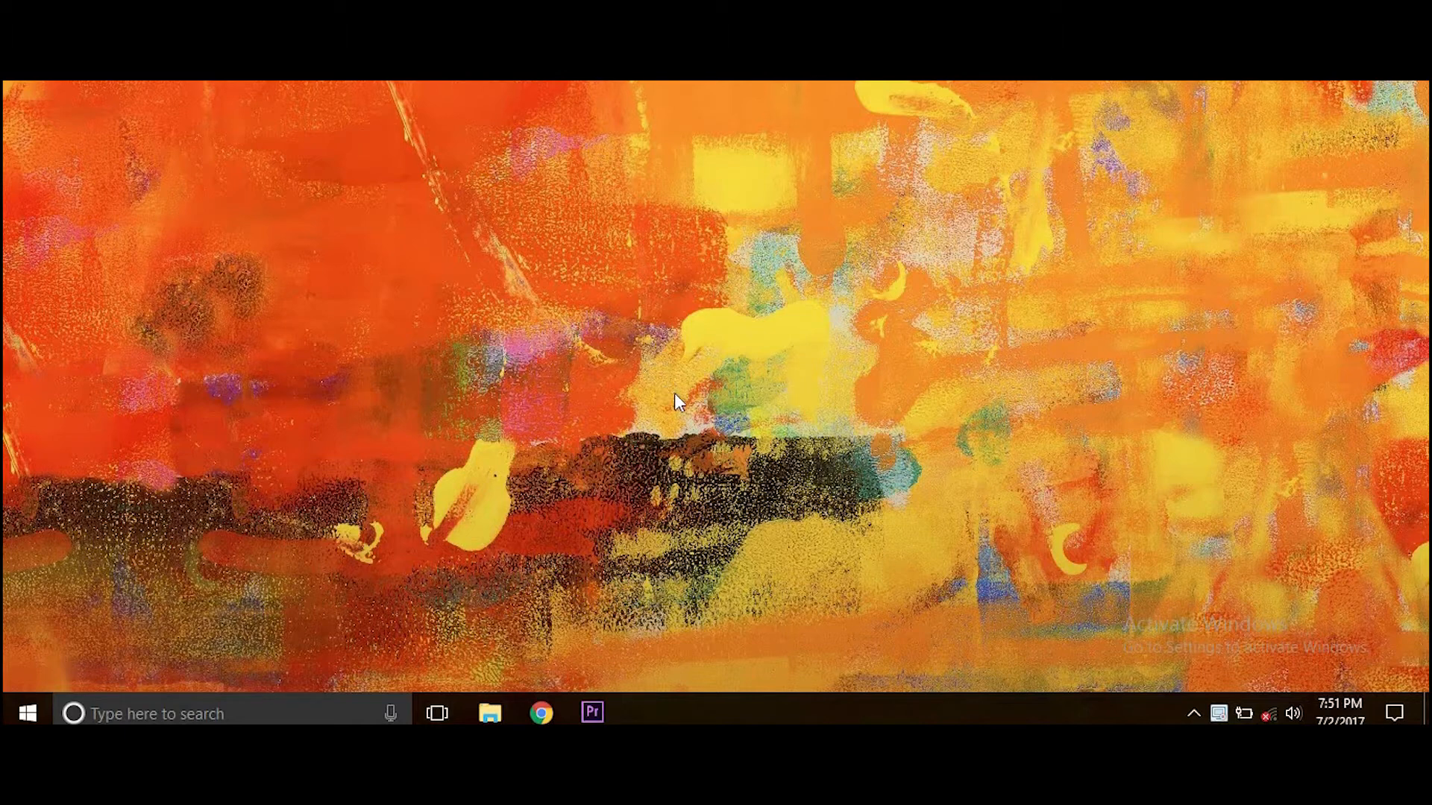
{"action": "key", "text": "alt"}
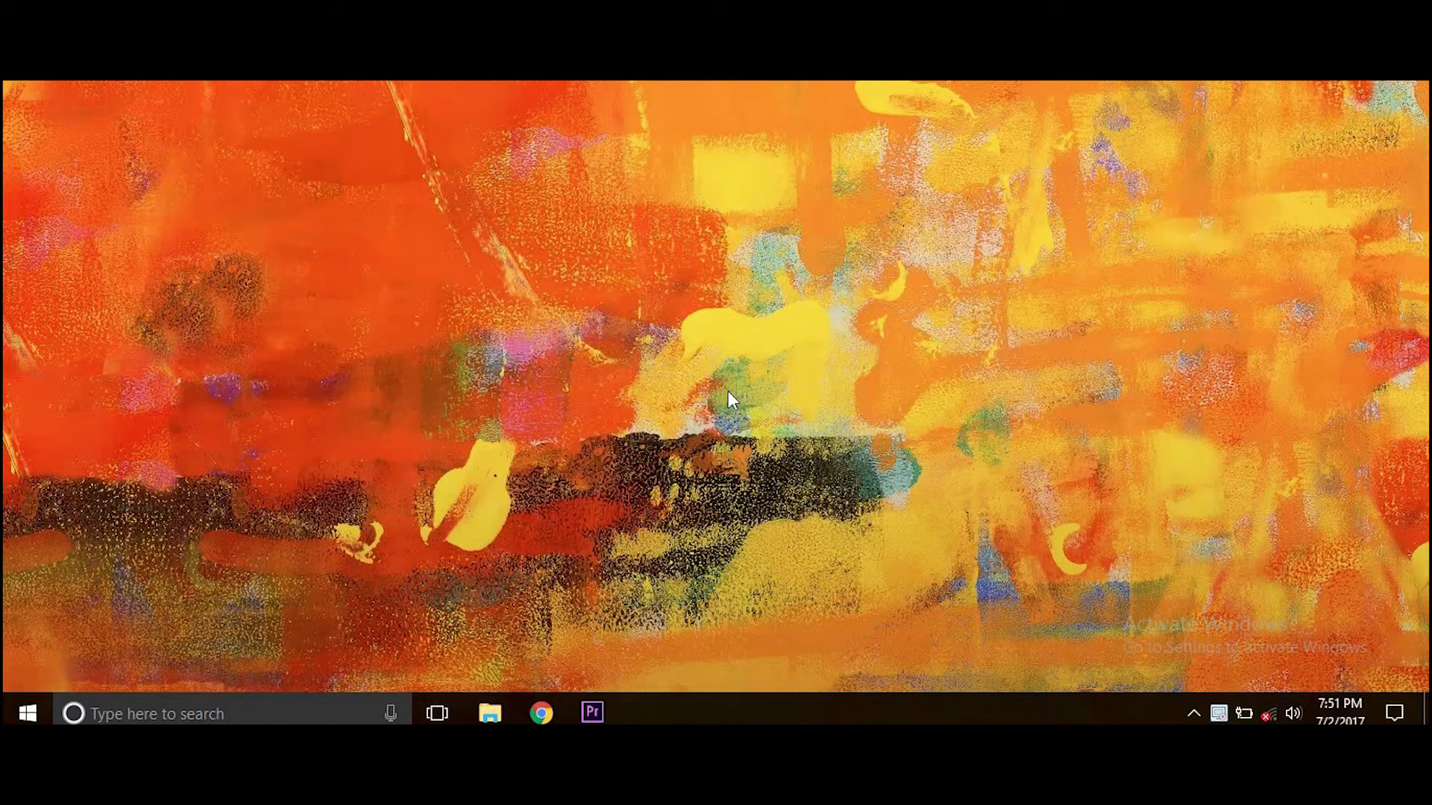
{"action": "mouse_move", "coordinate": [703, 383]}
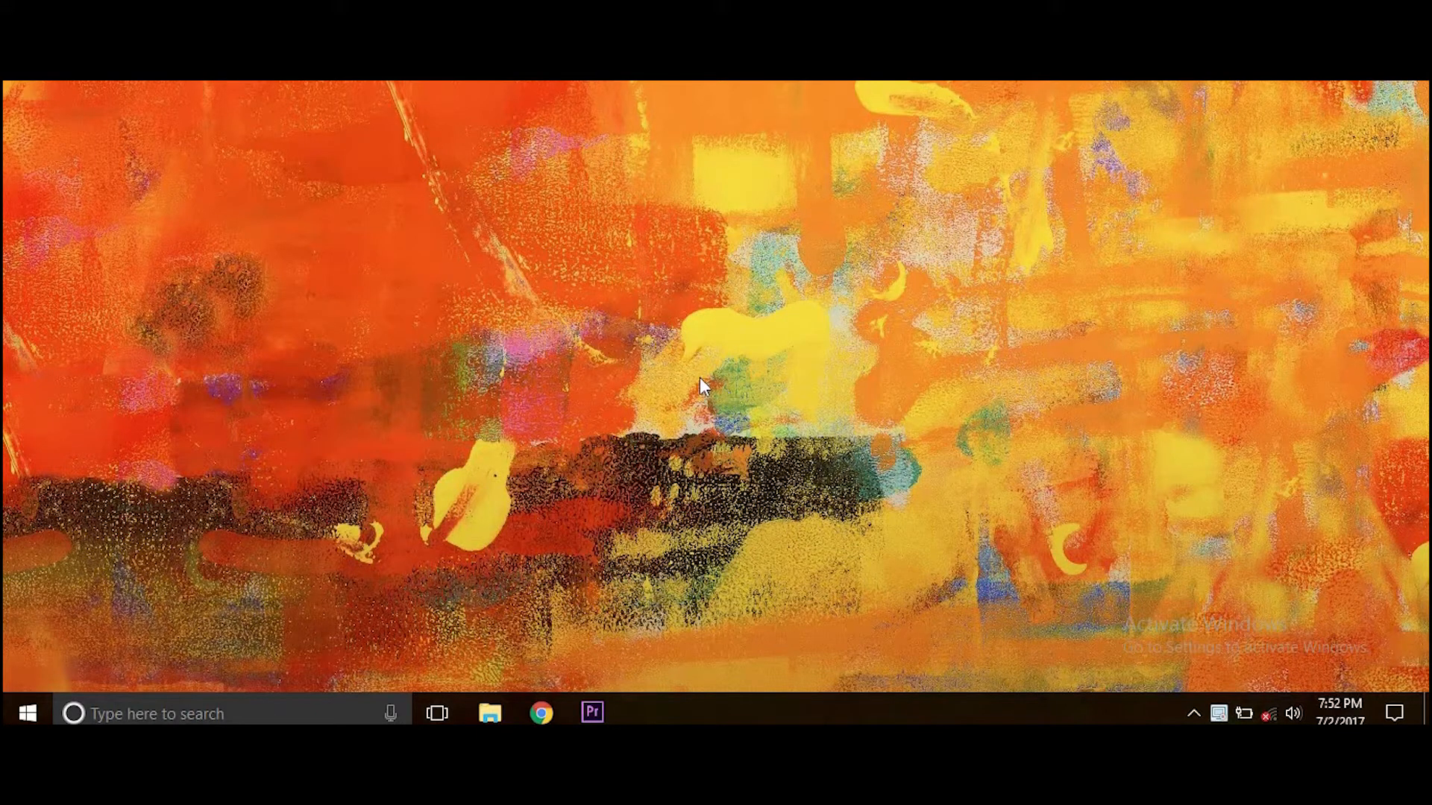
{"action": "mouse_move", "coordinate": [611, 432]}
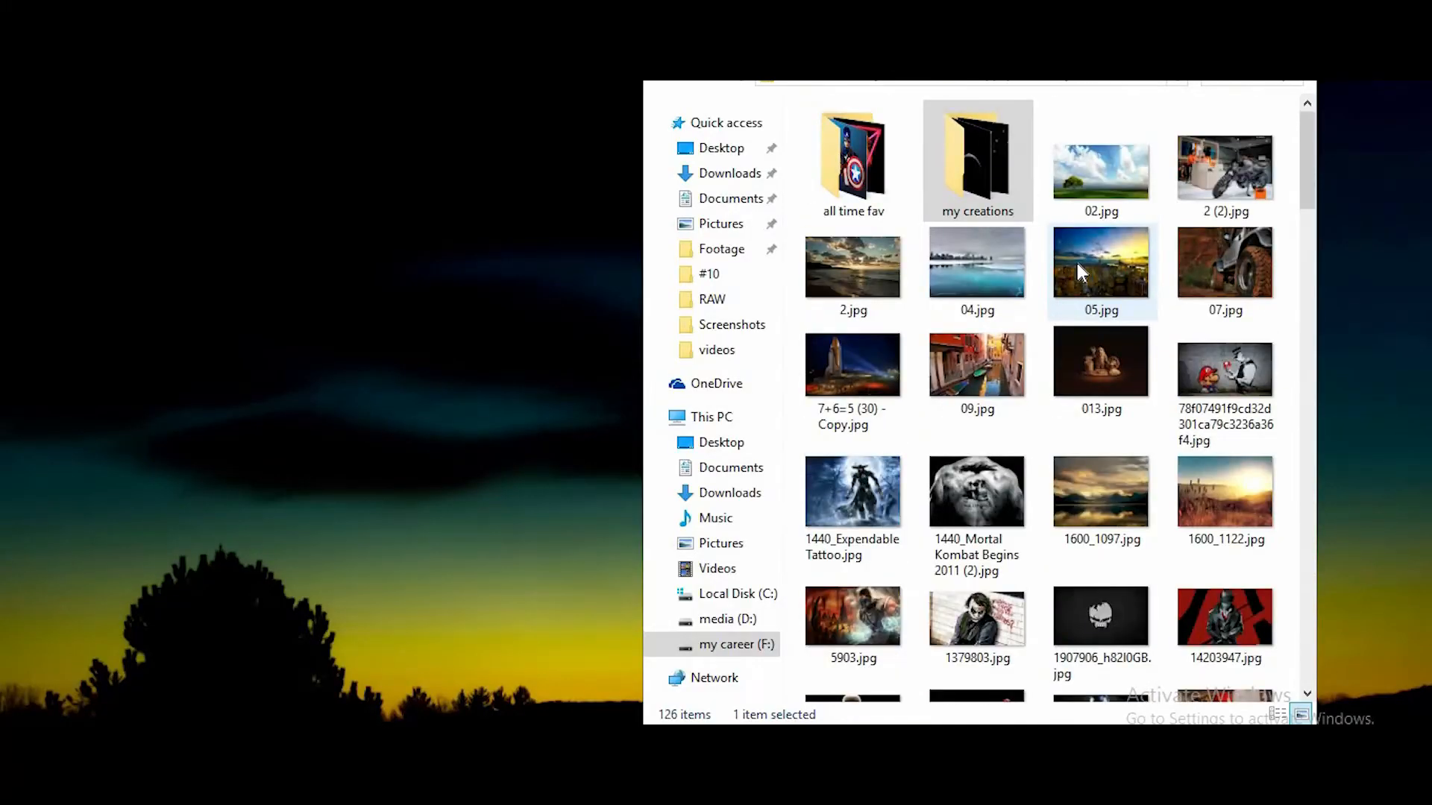
{"action": "scroll", "scroll_direction": "down", "scroll_amount": 3}
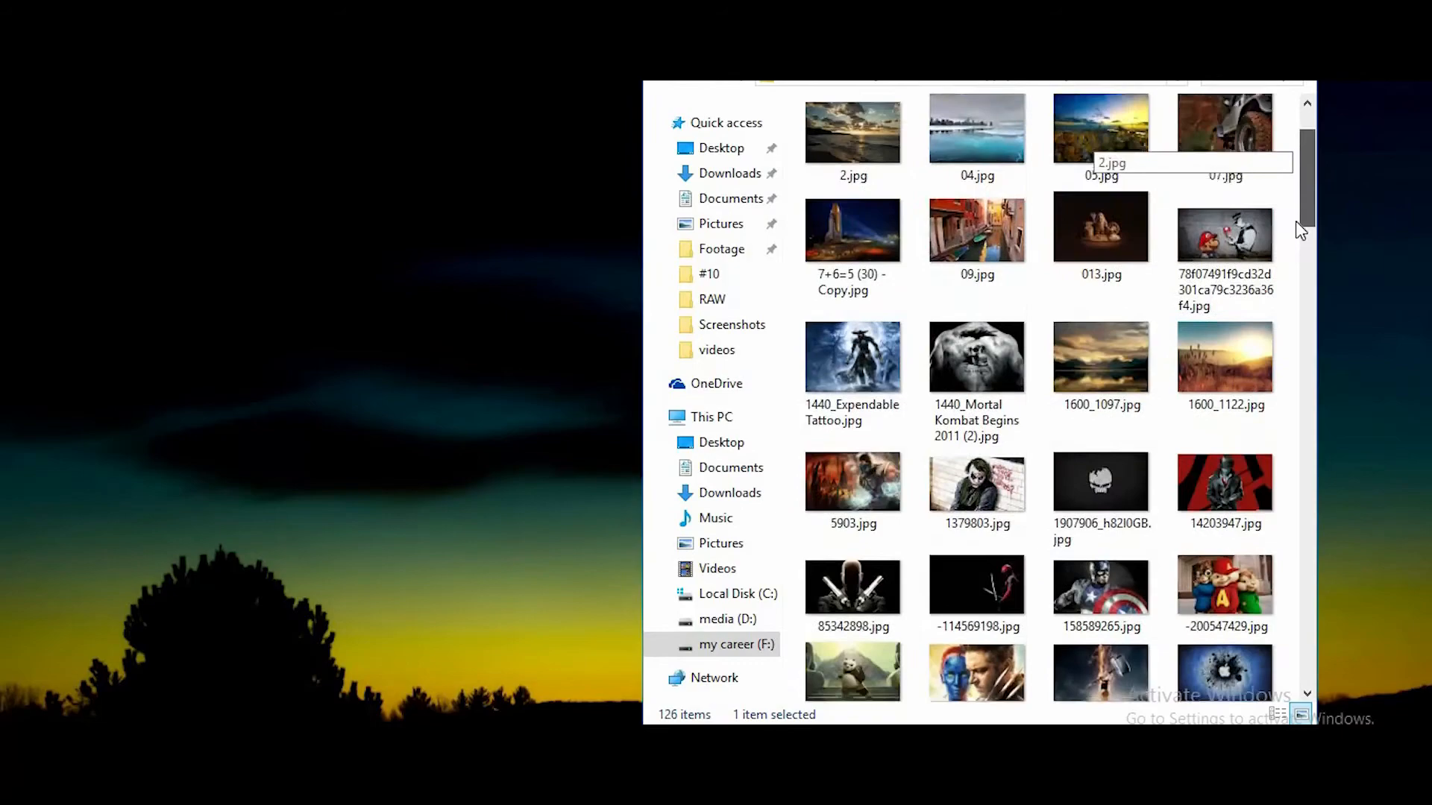
{"action": "scroll", "scroll_direction": "down", "scroll_amount": 3}
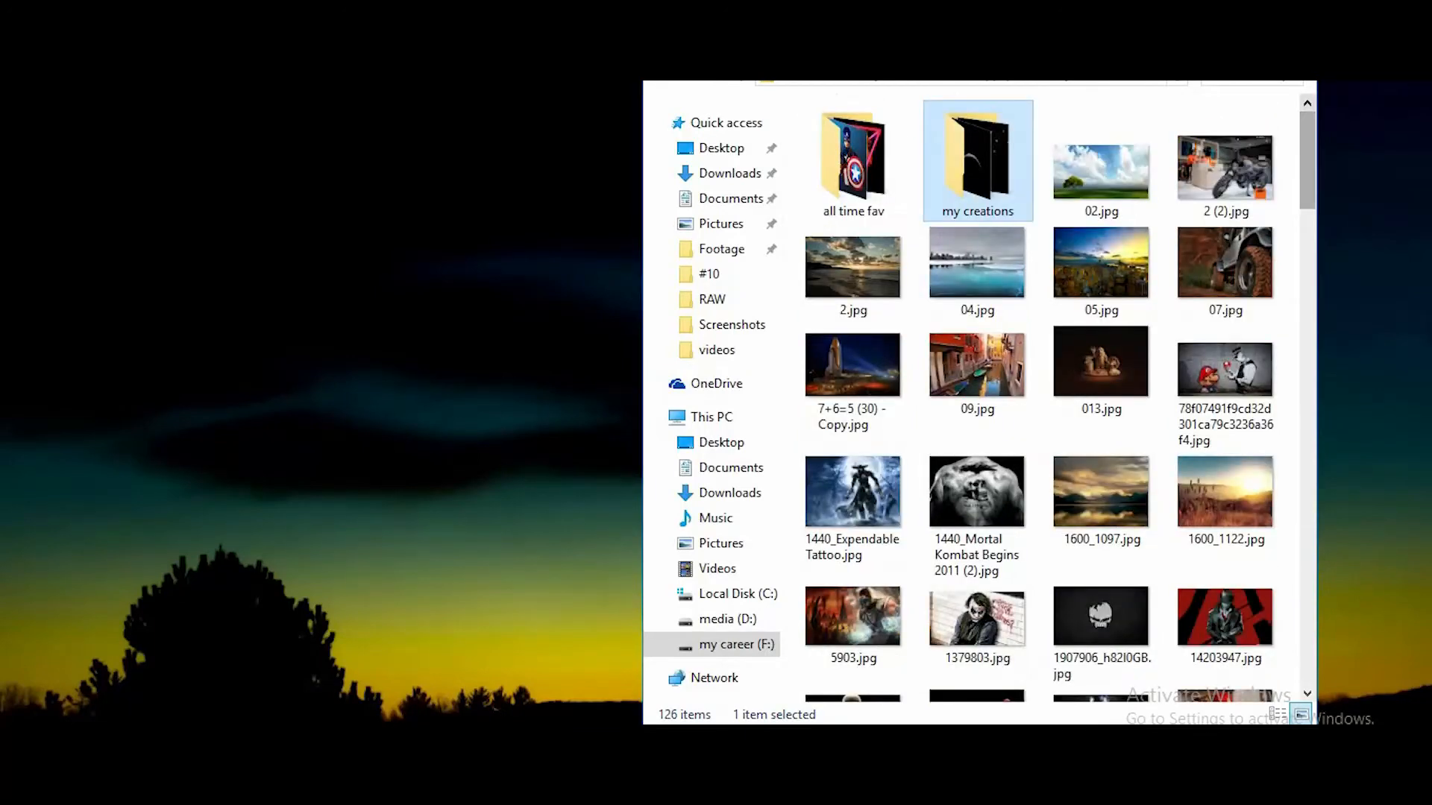
{"action": "mouse_move", "coordinate": [364, 265]}
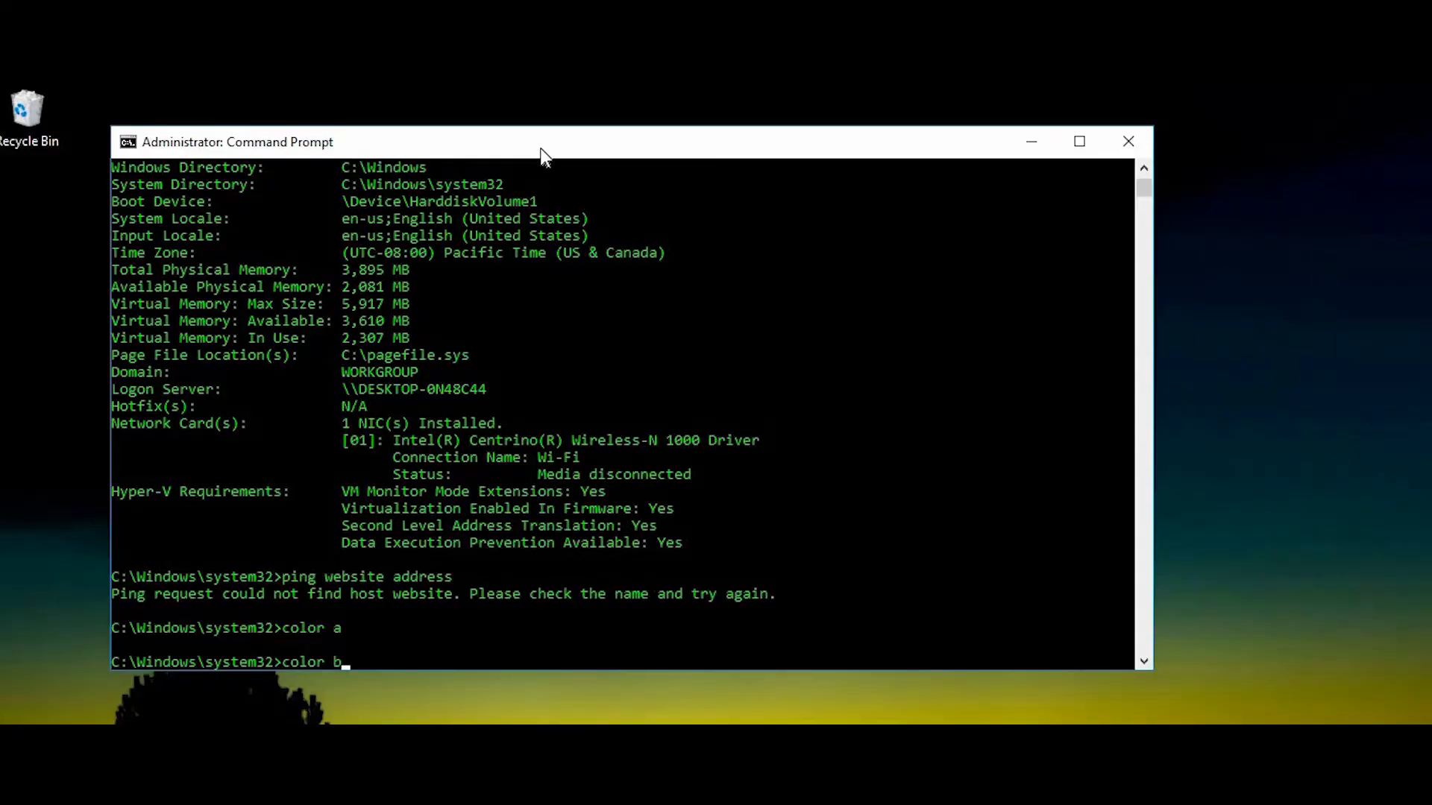
Run color c, color and color a so the console text ends up green
{"action": "type", "text": "color c"}
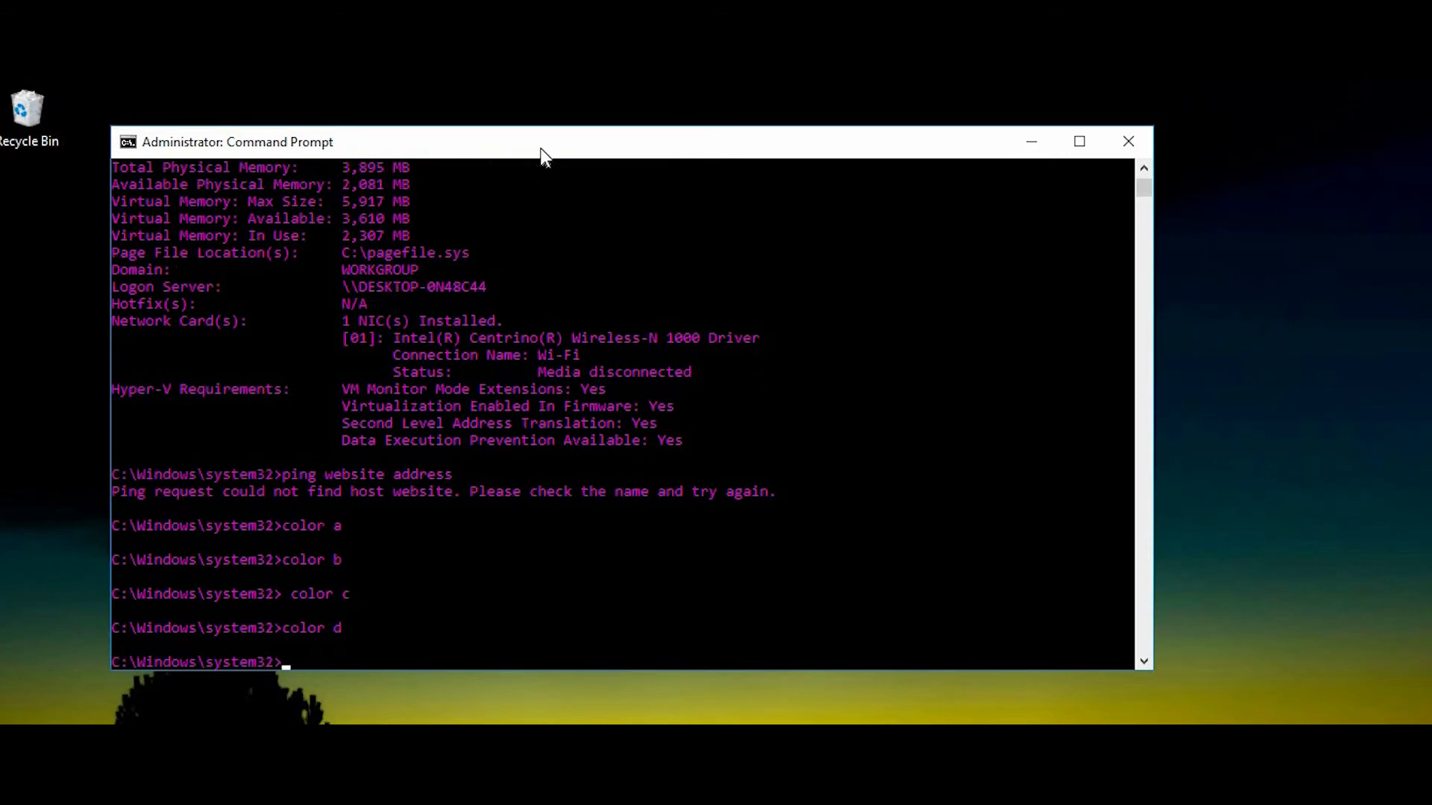
{"action": "type", "text": "color"}
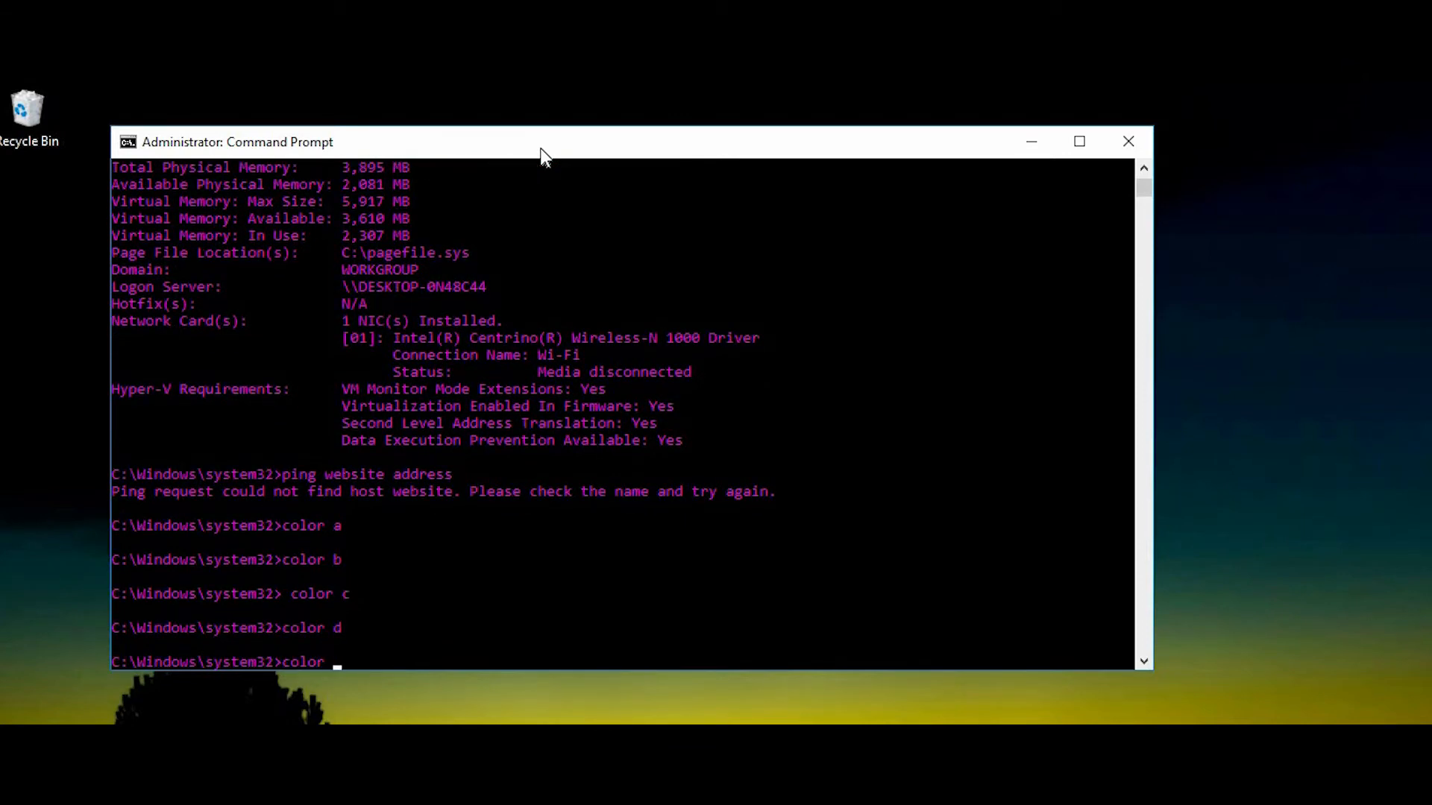
{"action": "key", "text": "enter"}
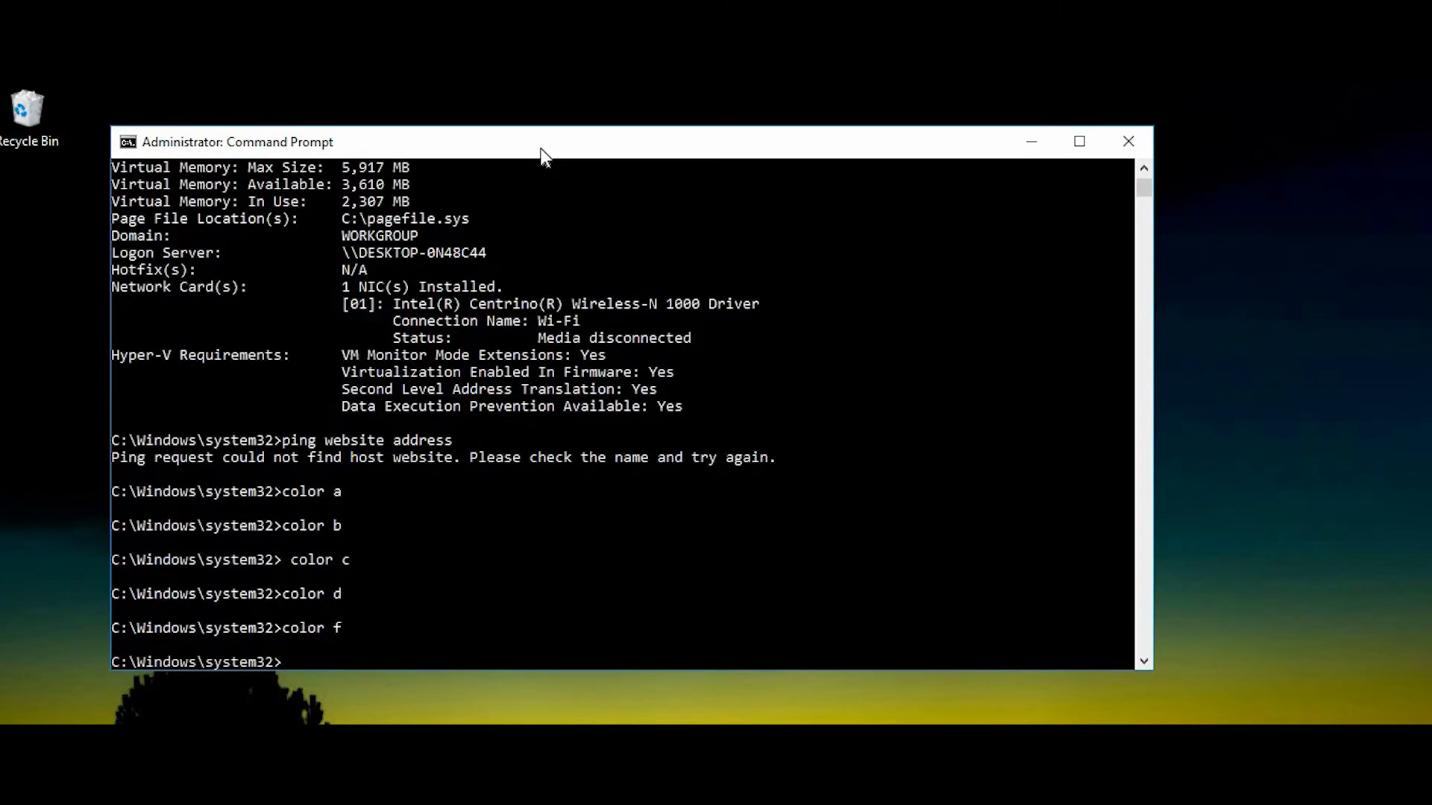
{"action": "type", "text": "color a"}
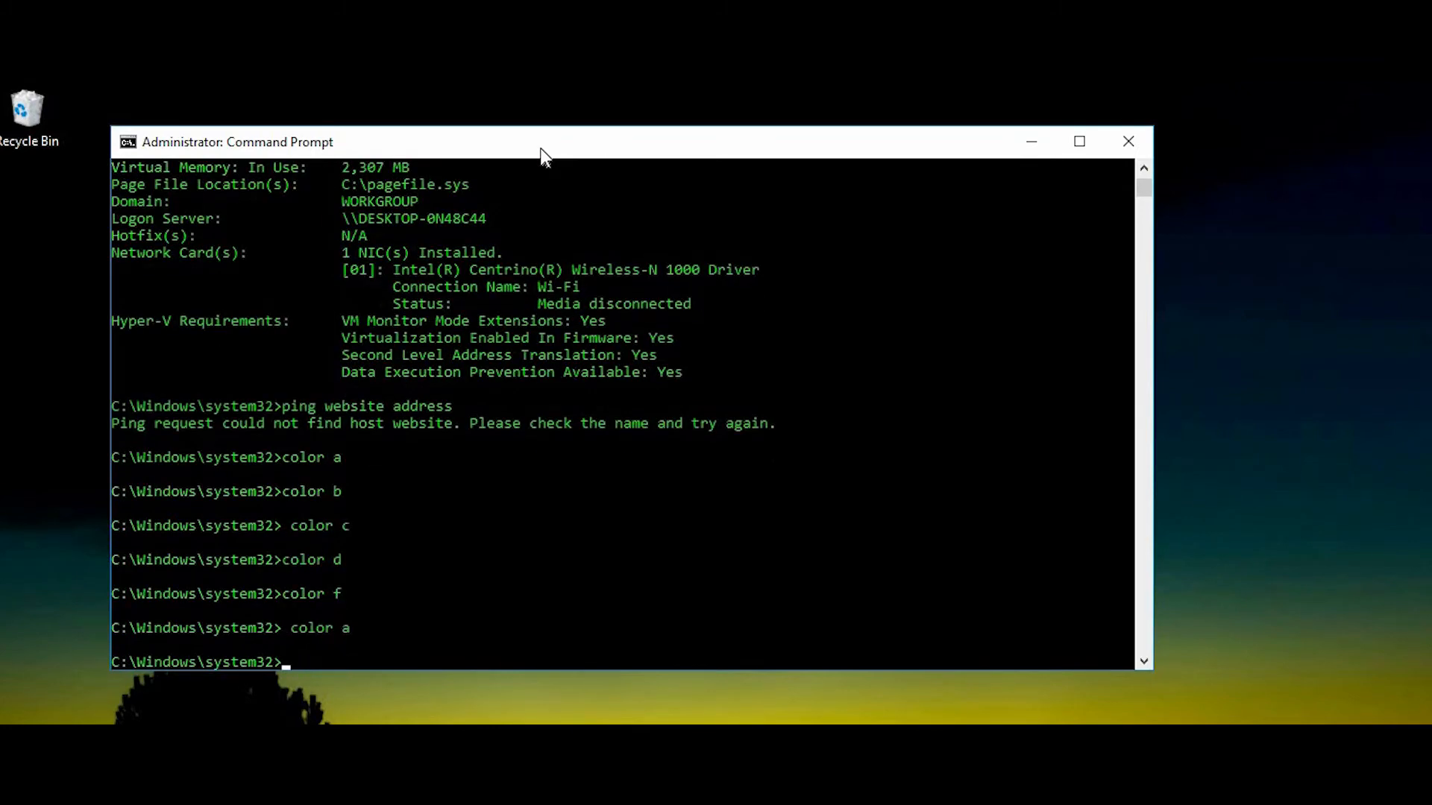
{"action": "mouse_move", "coordinate": [920, 173]}
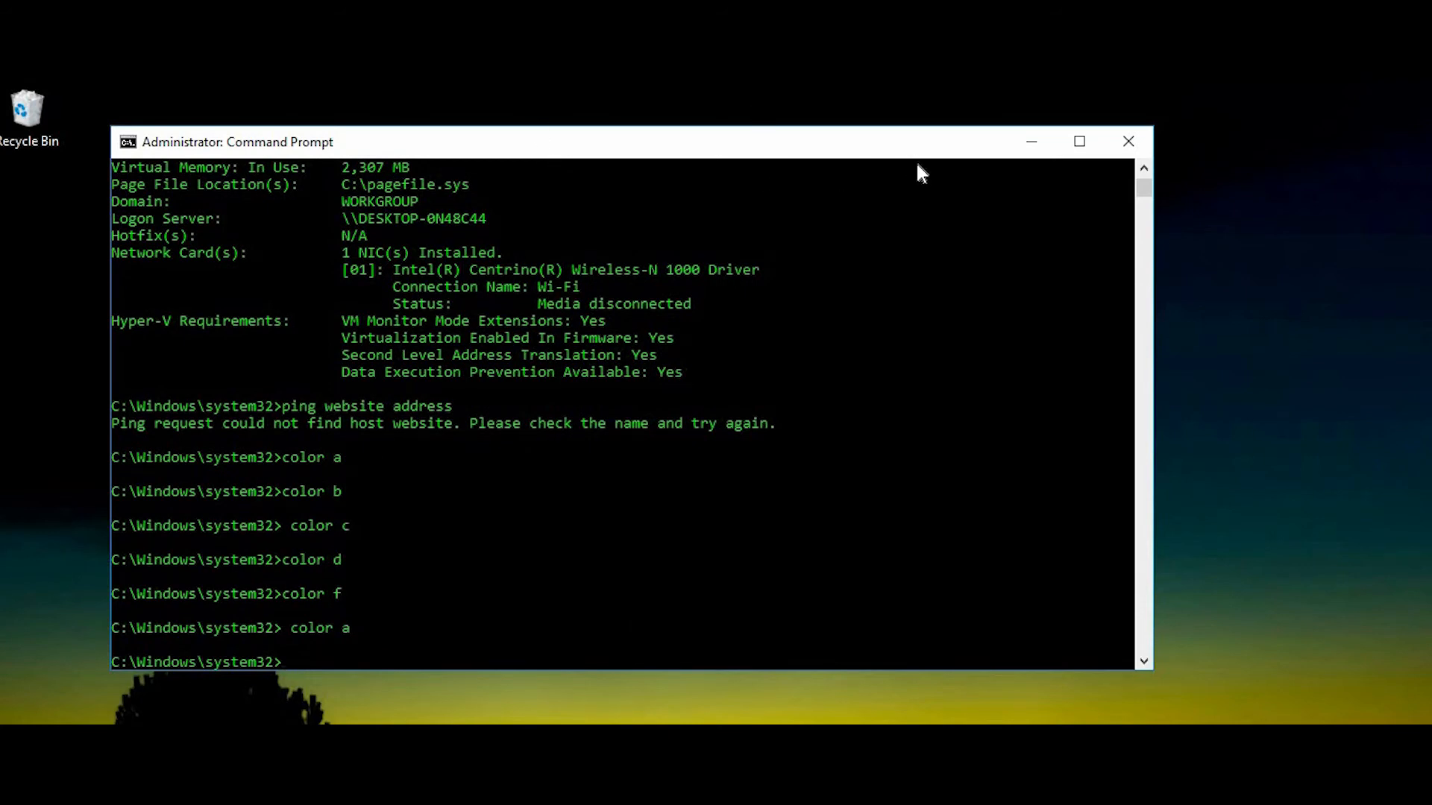
{"action": "mouse_move", "coordinate": [1129, 143]}
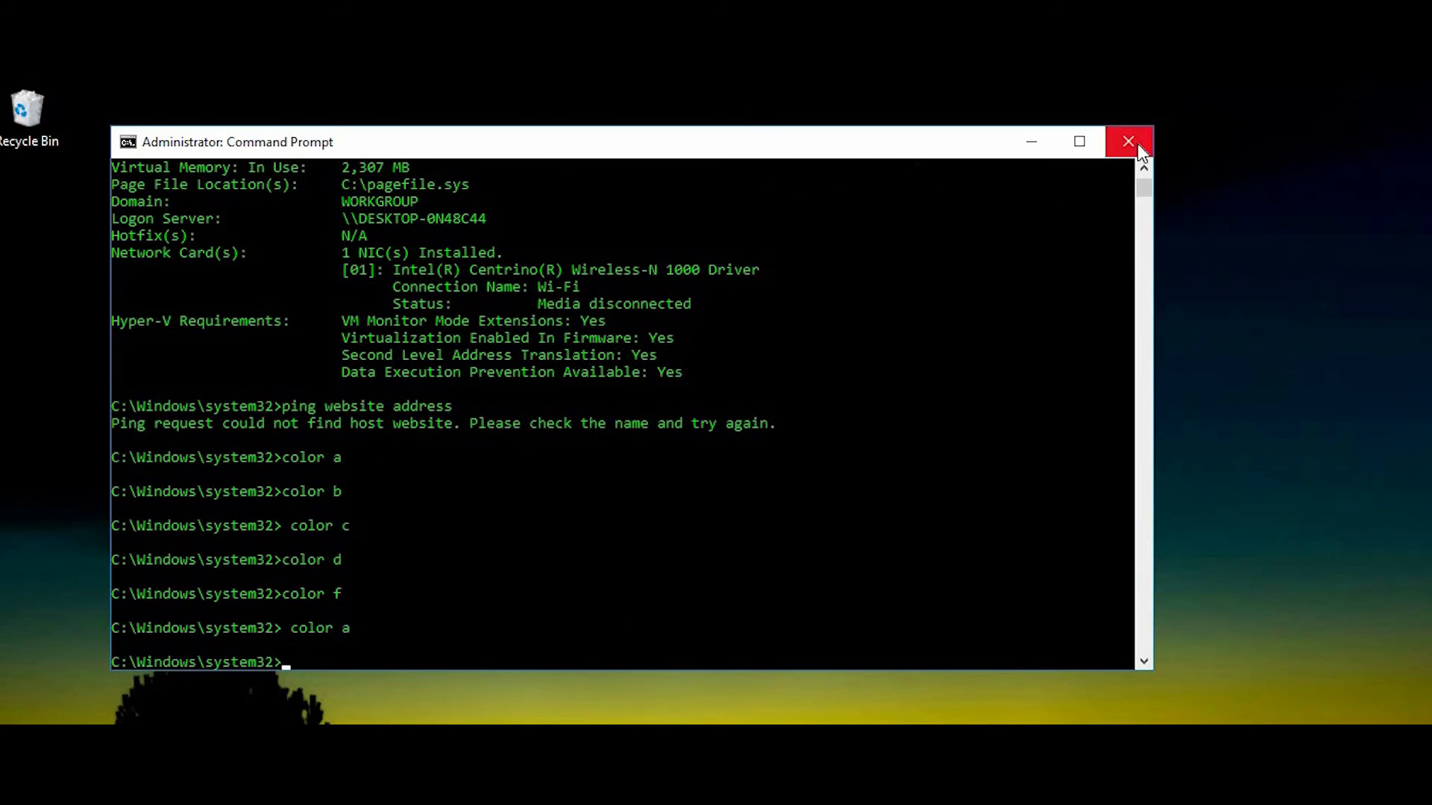